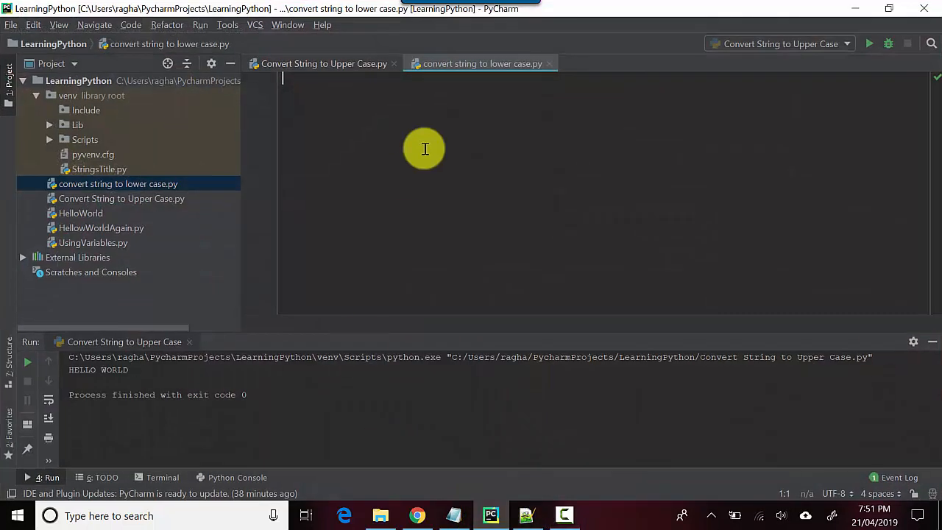
- Type var = "Hello World" on the first line of the new script
type("var")
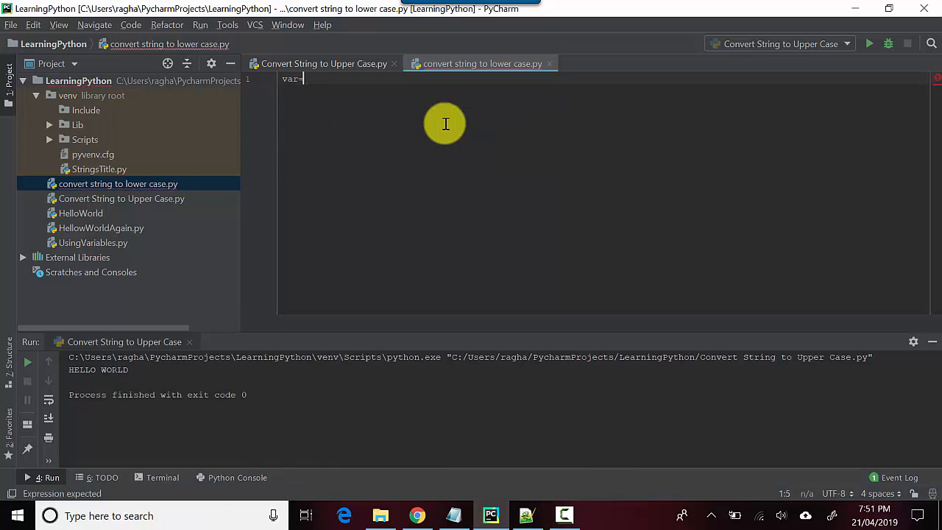
type("=")
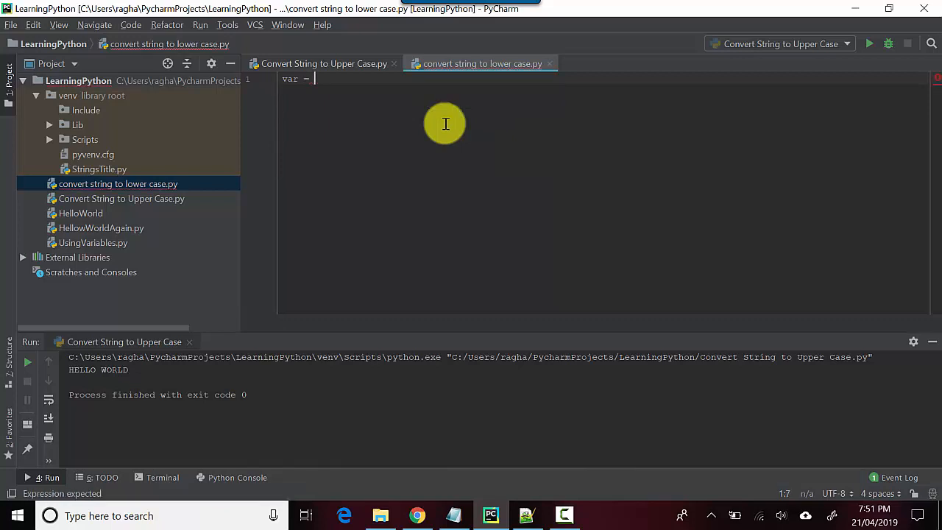
type("\"Hello W\"")
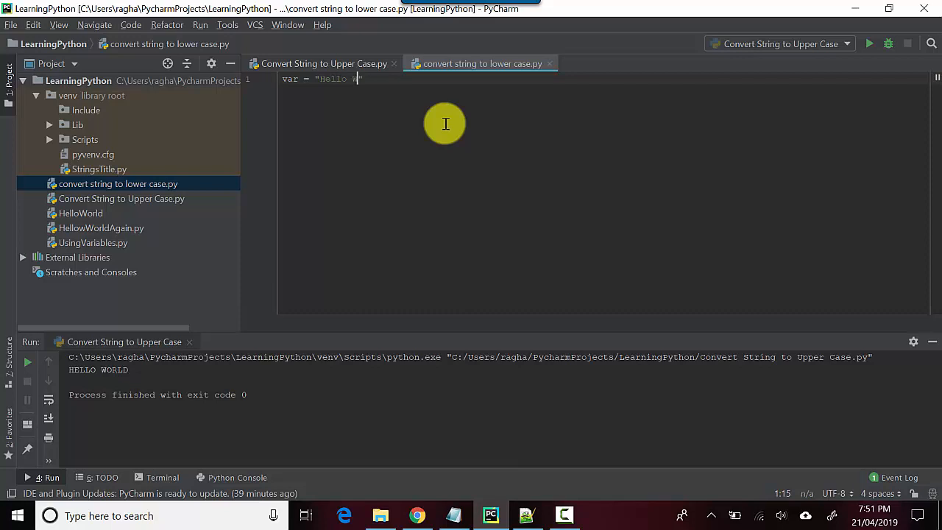
type("orld")
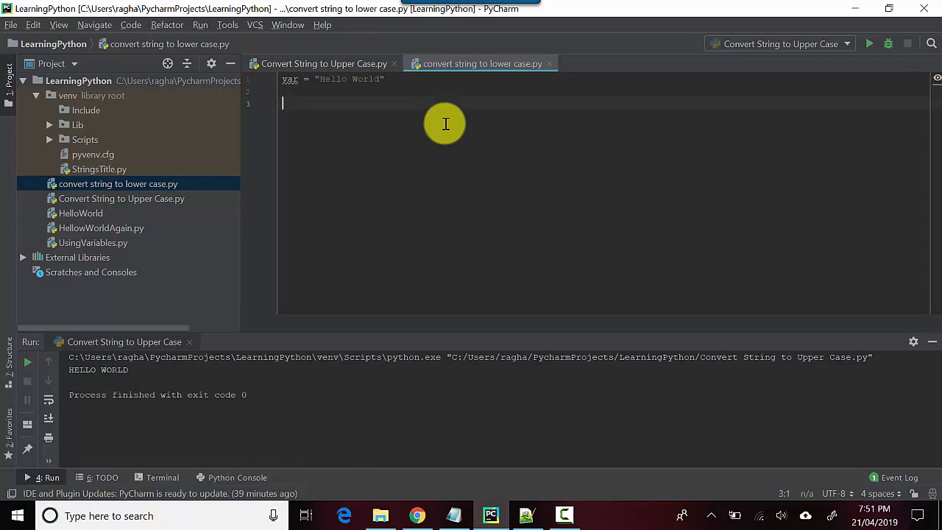
- Add print(var), then rename it to varLowerCase and print varLowerCase.lower()
type("print")
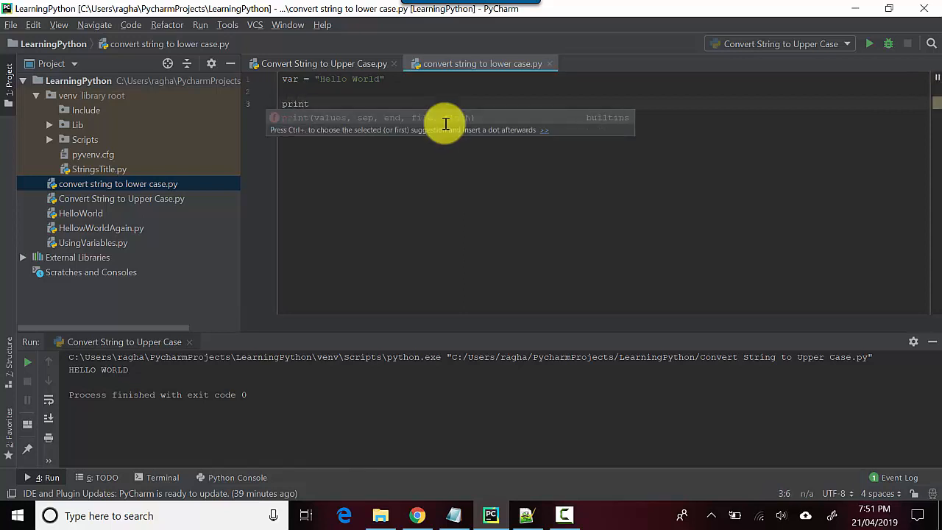
type("(var")
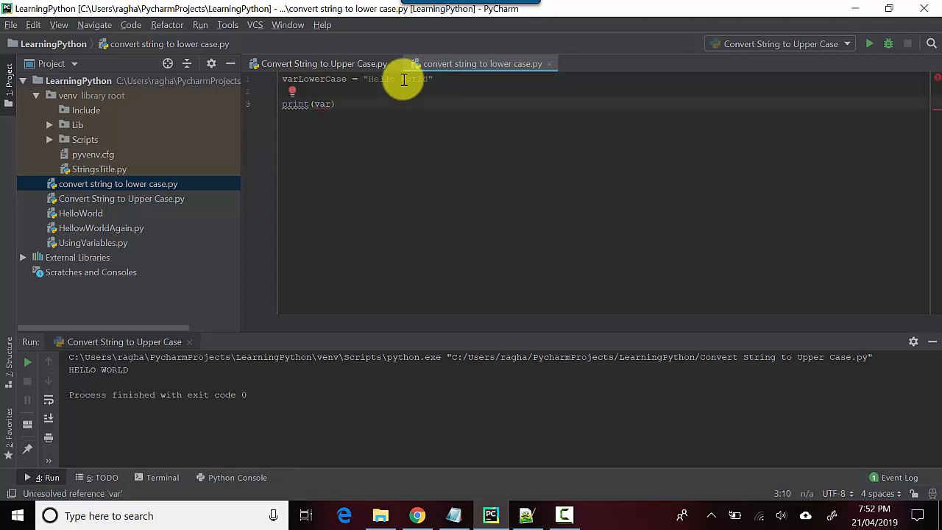
type("varLowerCase")
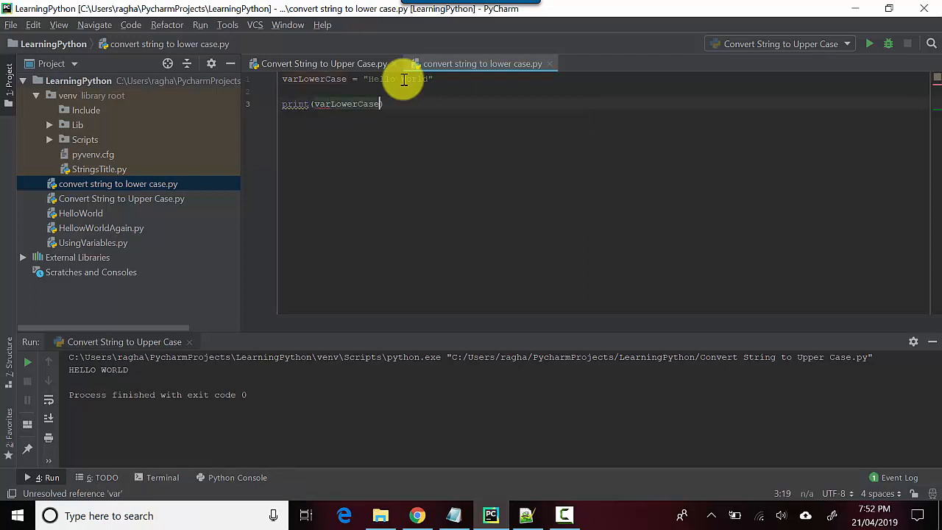
type(".lower(")
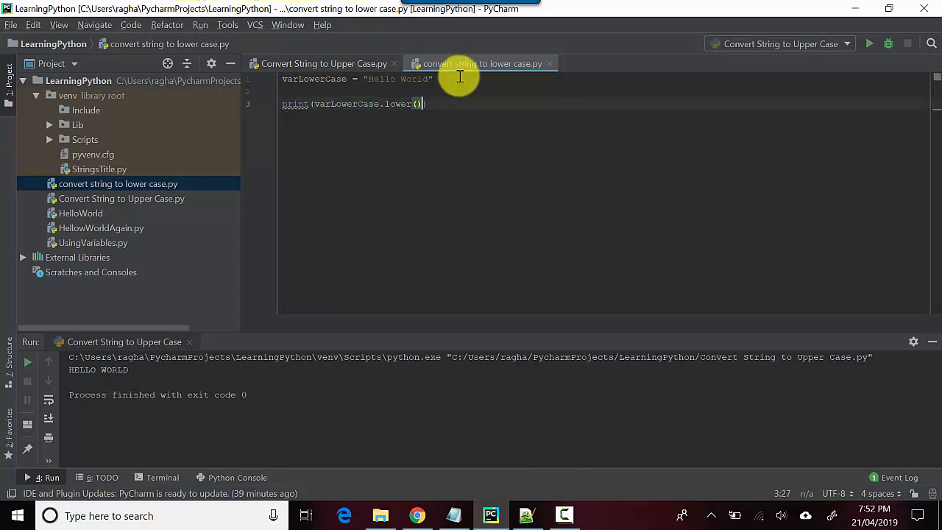
- Run 'convert string to lower case' from the editor's context menu and check the console output
right_click(482, 64)
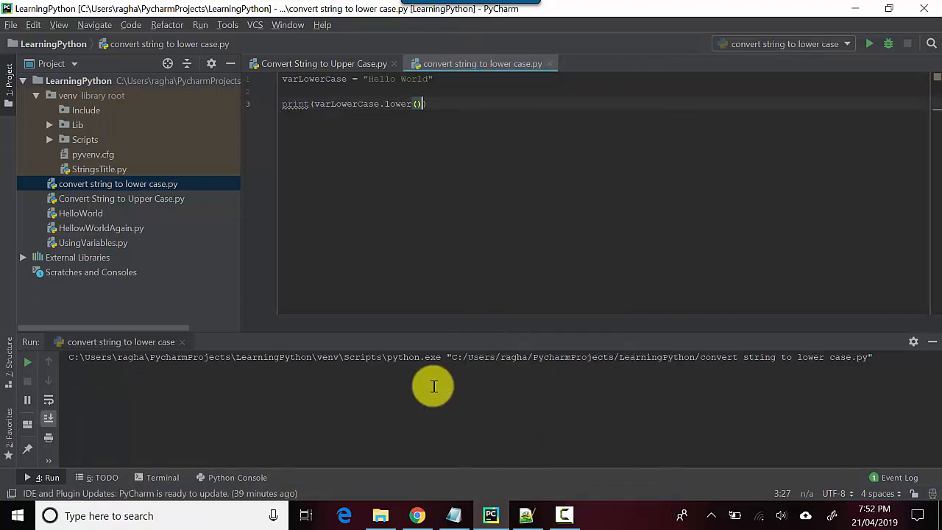
left_click(869, 43)
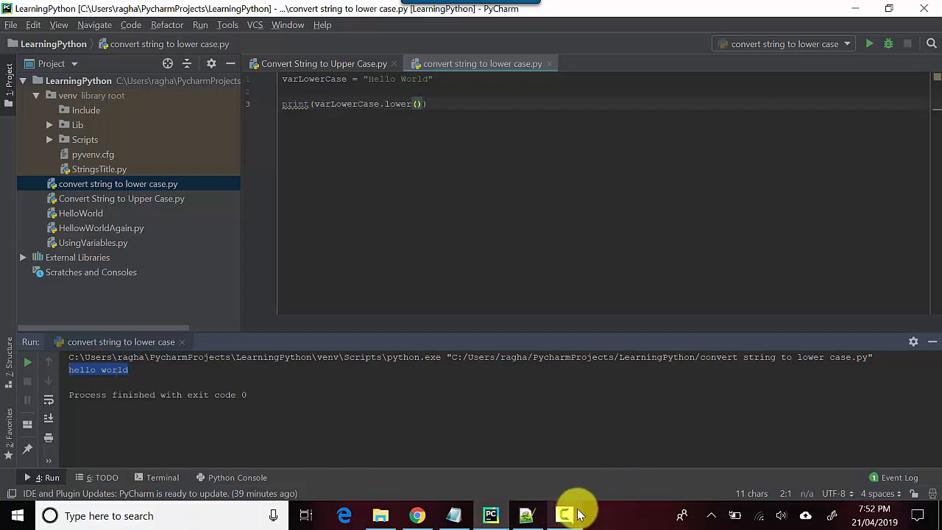
left_click(565, 515)
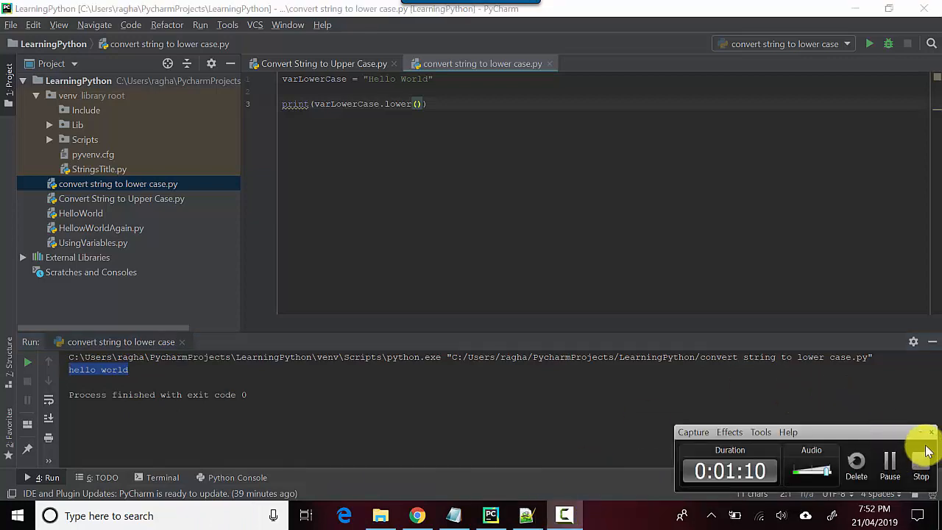